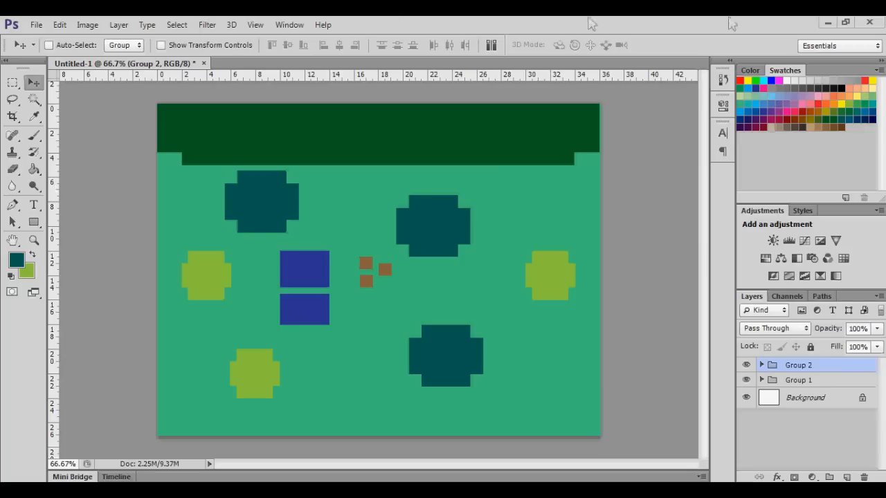
Step: Turn on the grid overlay via View > Show > Grid across the whole map
left_click(211, 25)
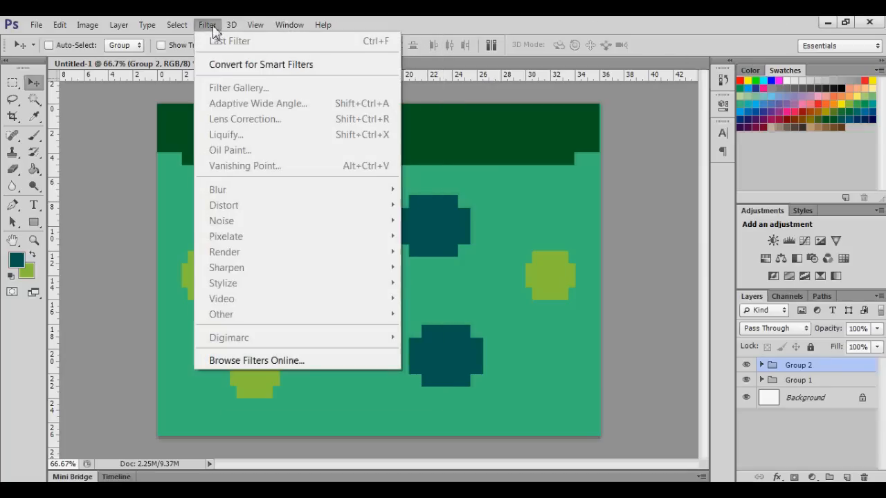
left_click(231, 25)
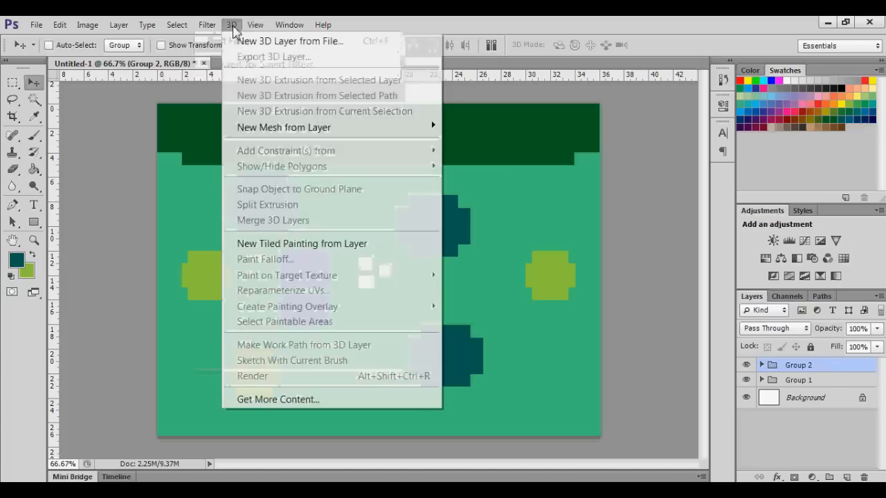
left_click(255, 25)
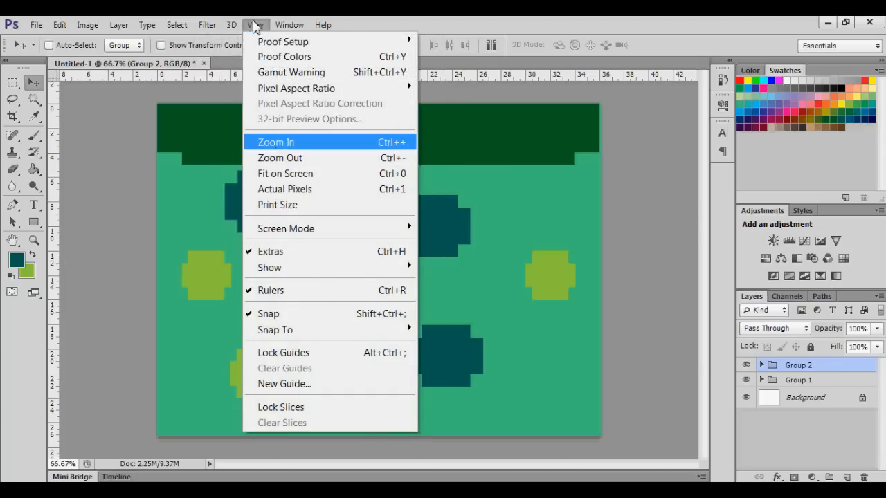
mouse_move(274, 267)
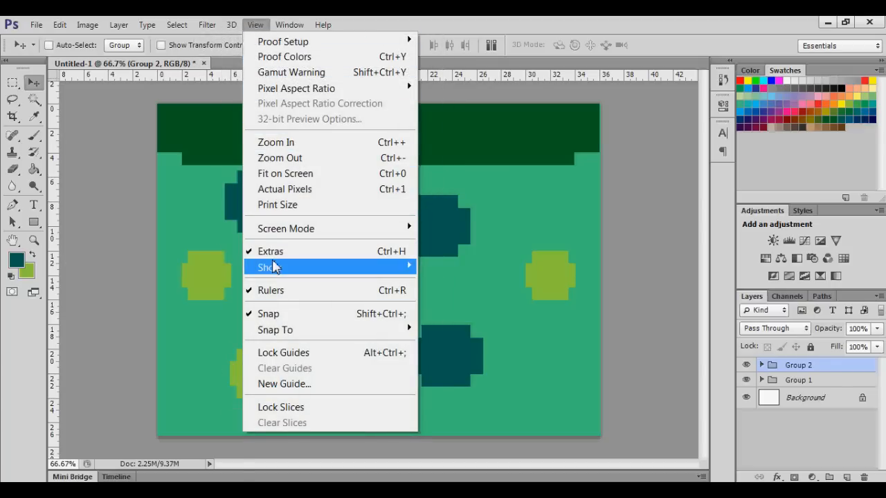
left_click(269, 267)
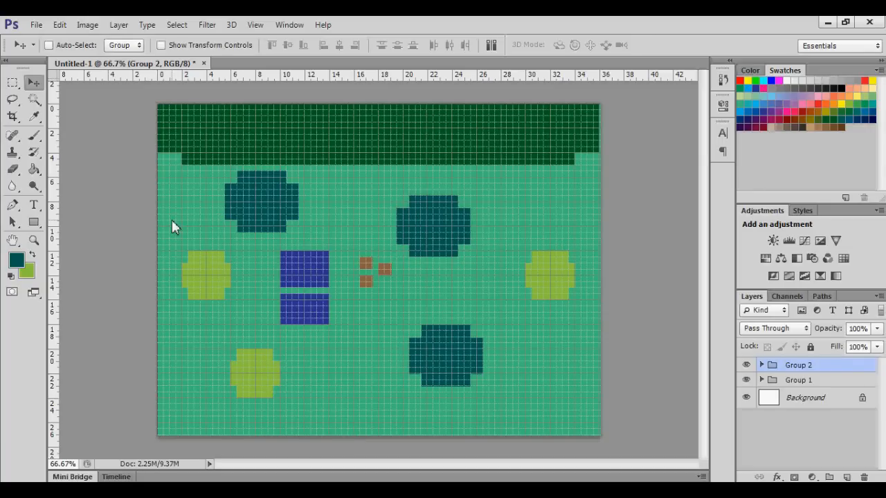
mouse_move(602, 365)
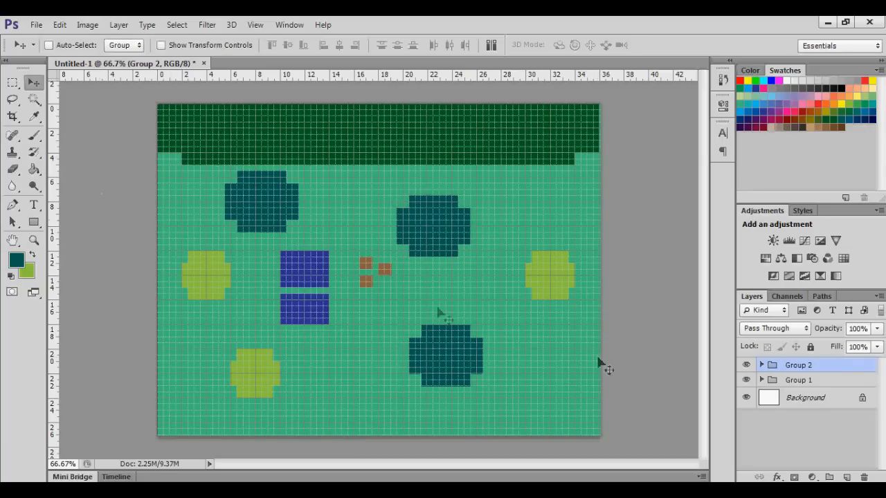
Step: Add empty Layer 11 above the groups and choose the Rectangular Marquee tool
left_click(839, 479)
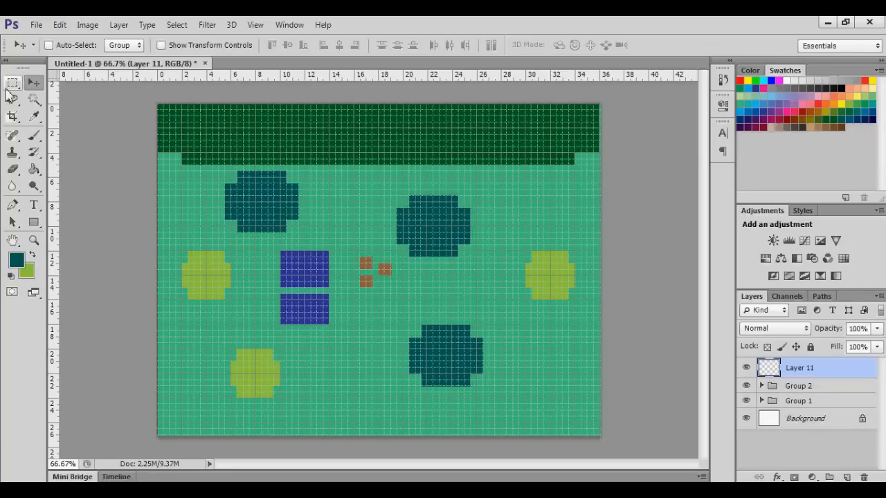
left_click(12, 84)
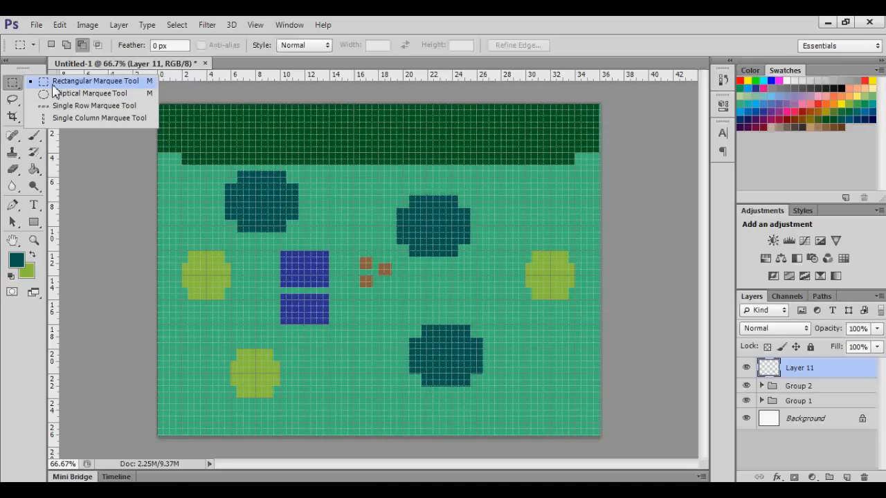
left_click(11, 84)
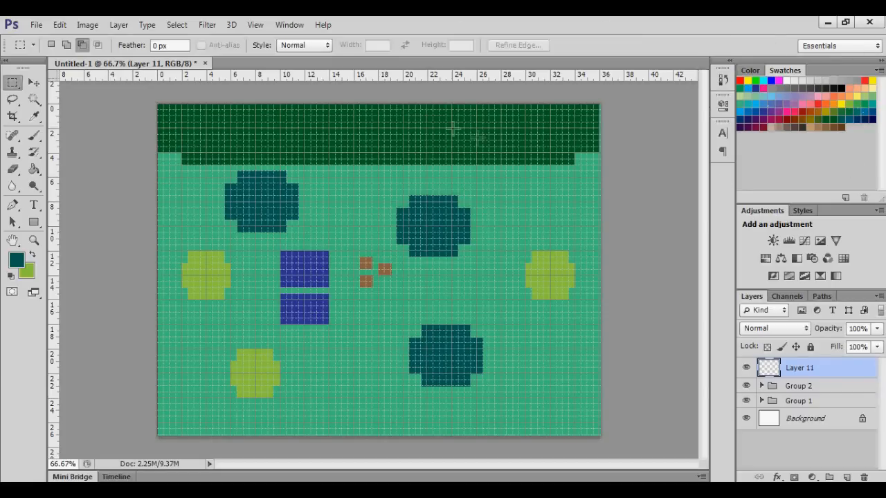
Step: Adjust the panel list from the Window menu
left_click(288, 25)
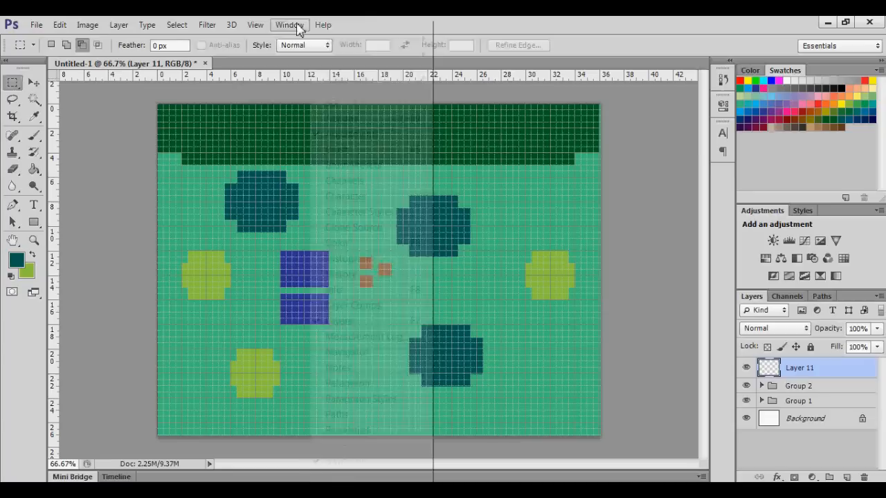
left_click(288, 25)
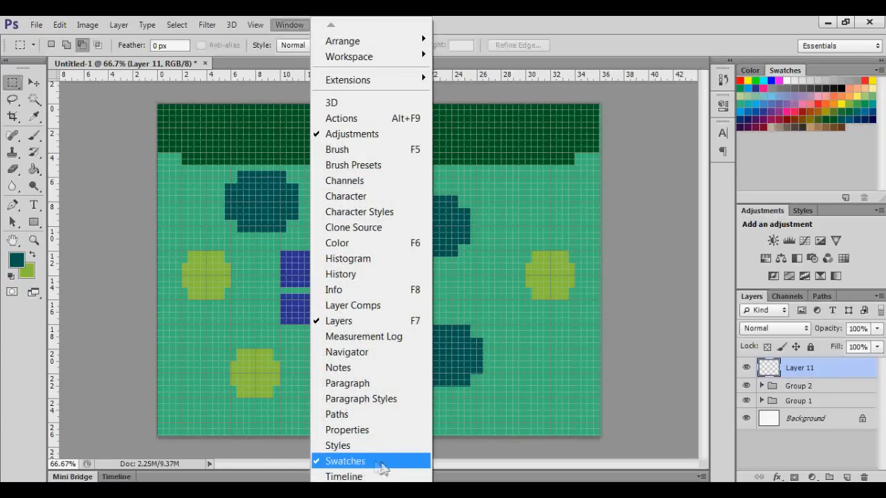
left_click(346, 461)
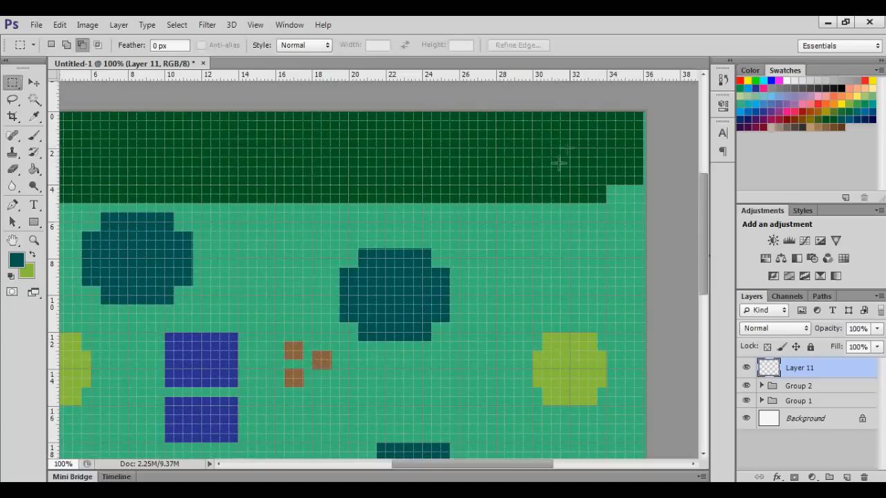
mouse_move(703, 242)
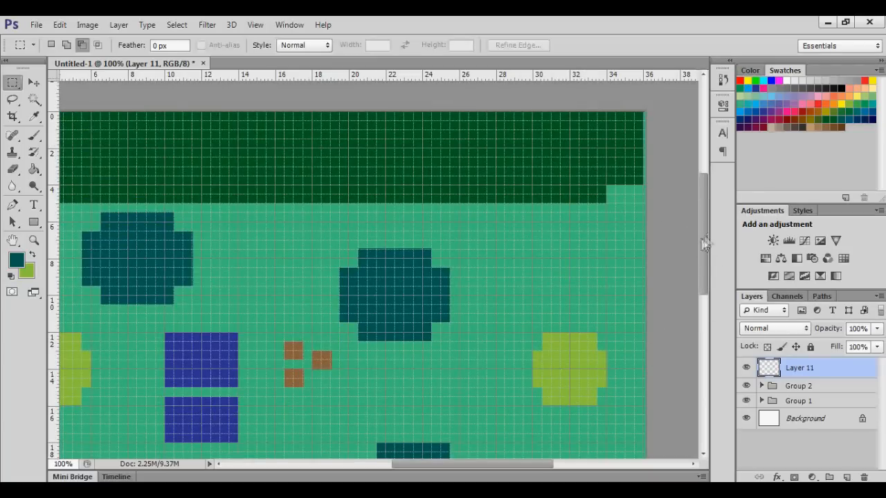
scroll("down", 3)
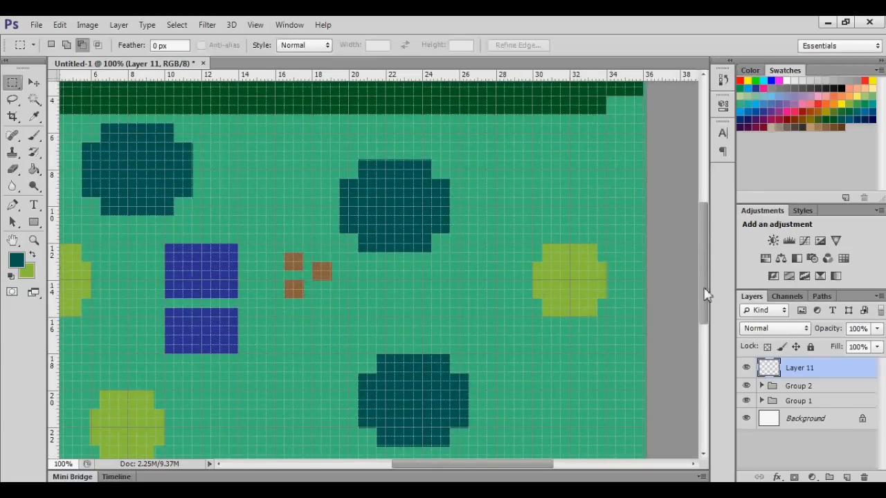
scroll("down", 3)
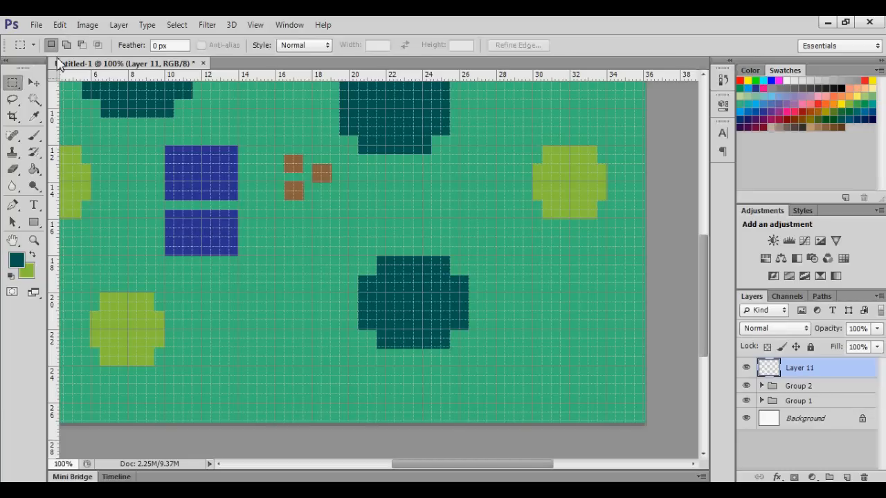
left_click_drag(526, 277, 588, 360)
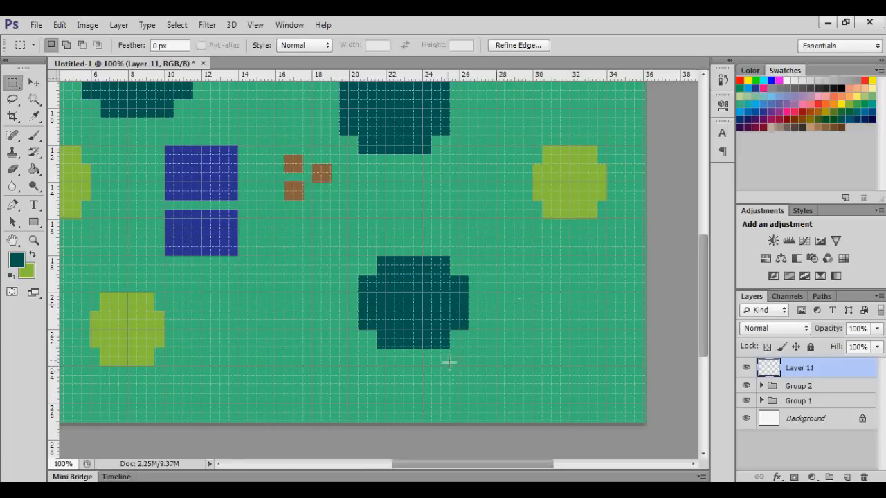
left_click_drag(452, 211, 544, 292)
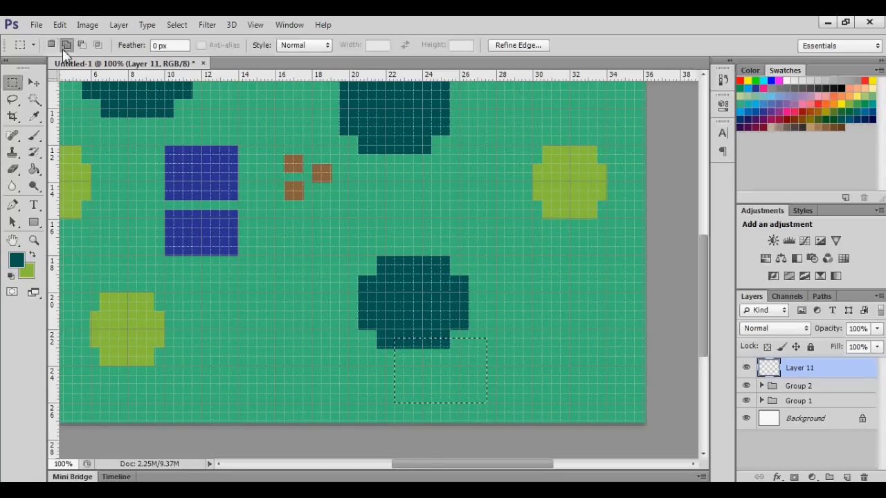
mouse_move(598, 257)
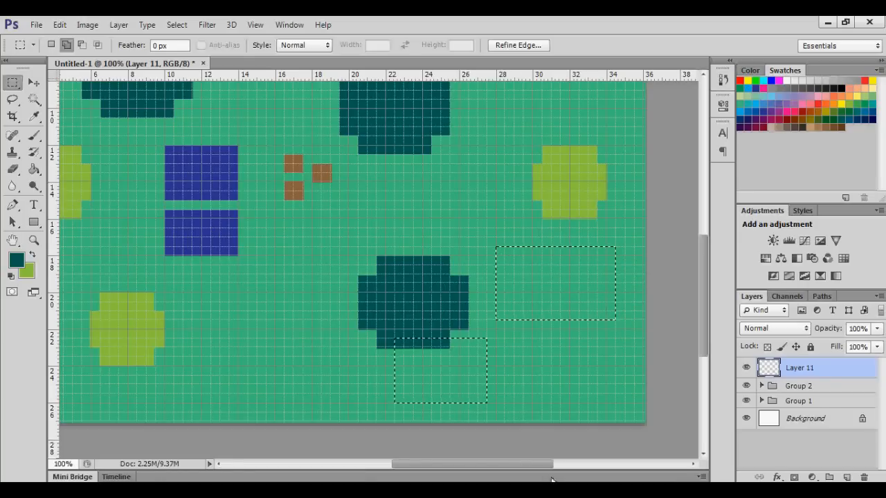
mouse_move(288, 305)
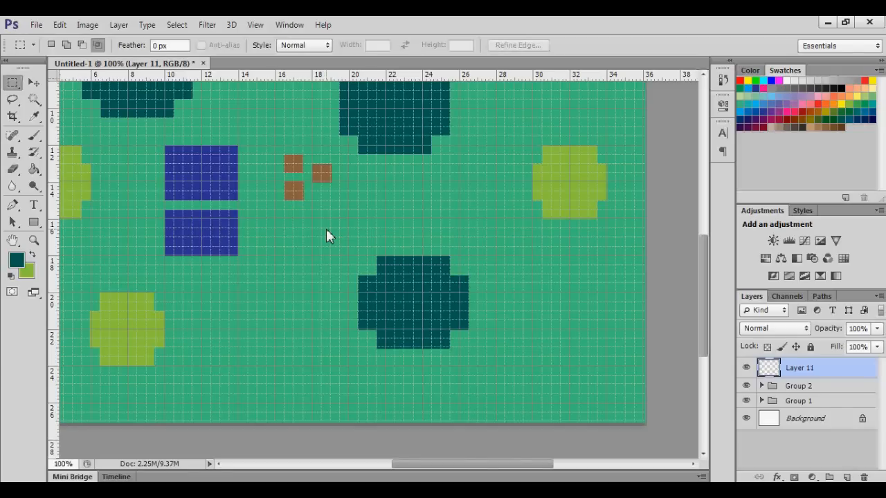
mouse_move(404, 100)
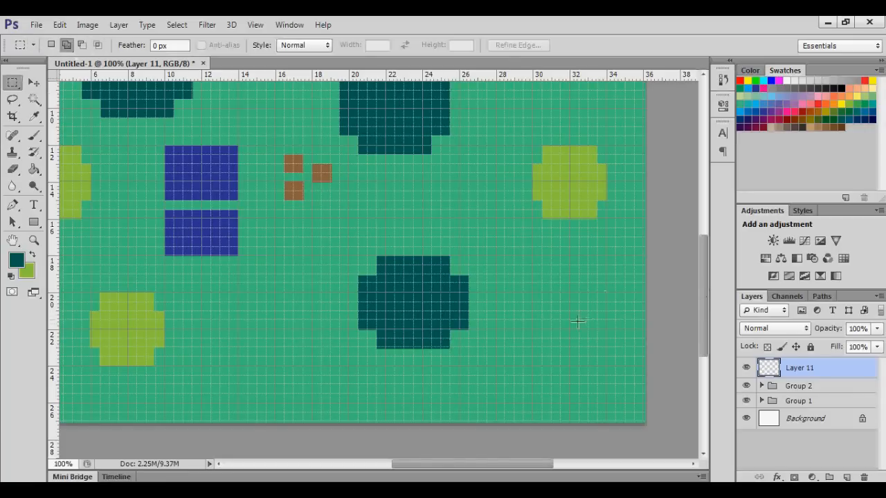
mouse_move(549, 326)
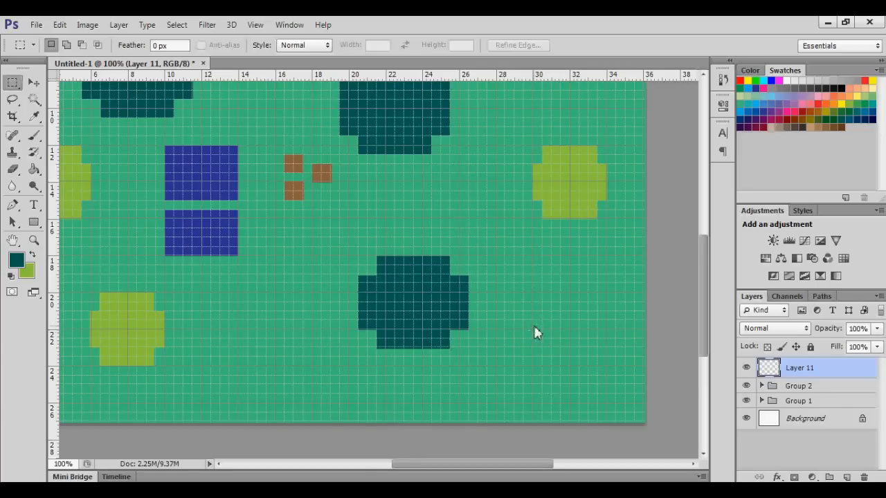
Step: Mark out a rectangular block of grid cells in the empty lower-right area of the map
left_click_drag(533, 321, 609, 371)
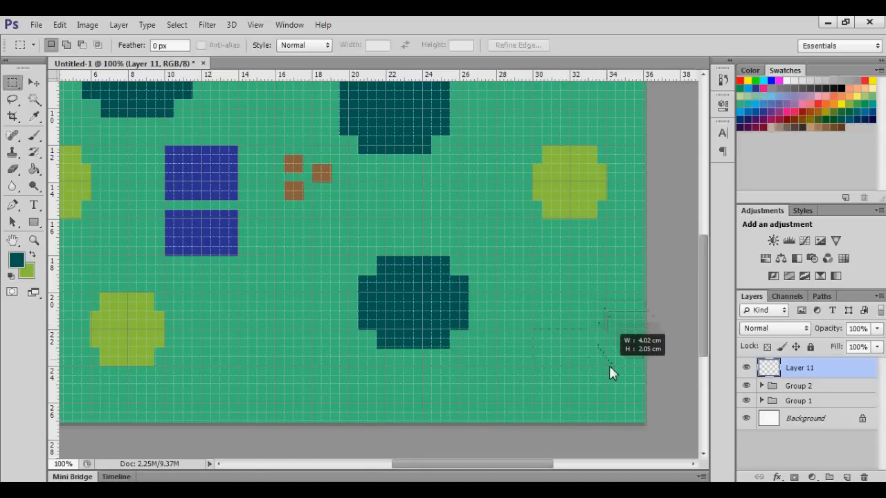
left_click_drag(612, 318, 609, 408)
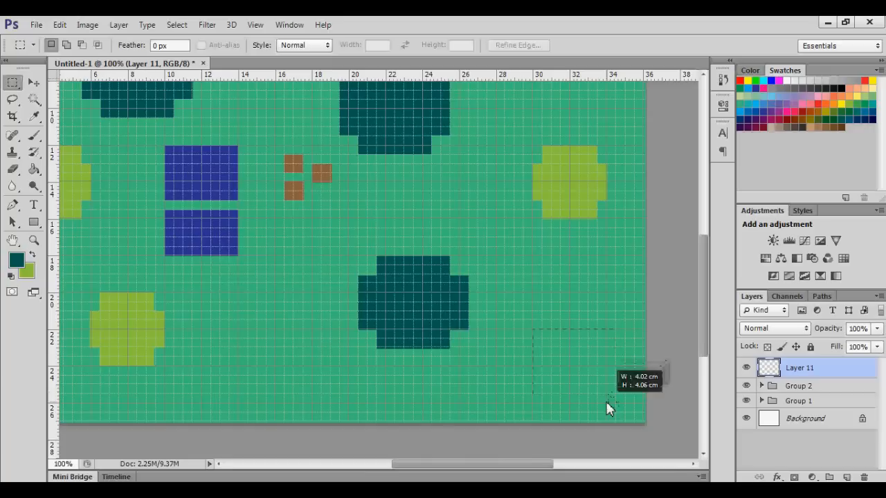
left_click_drag(534, 325, 609, 408)
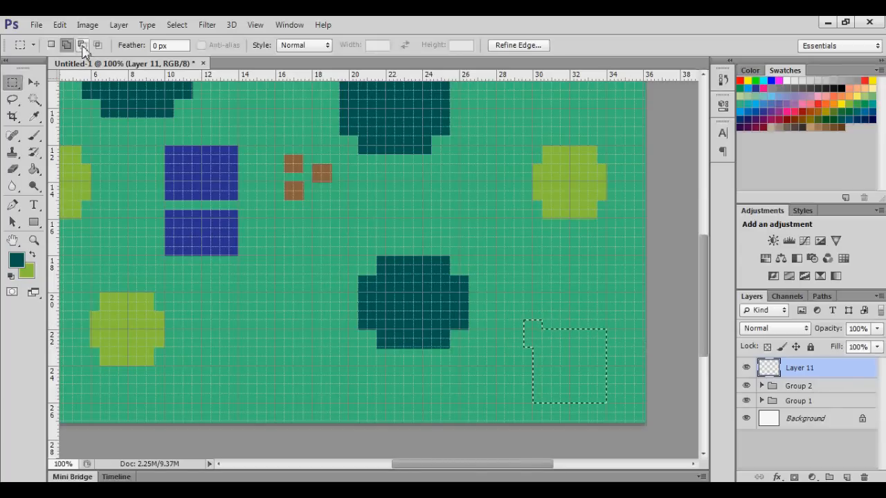
mouse_move(79, 46)
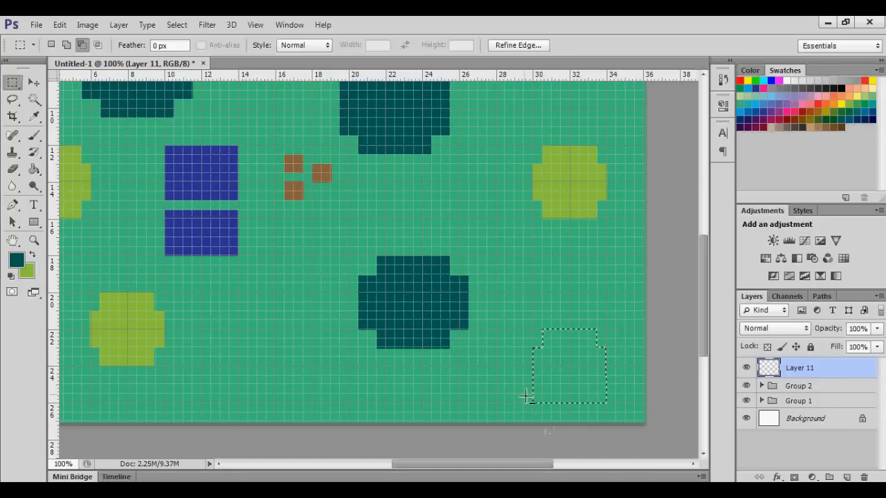
mouse_move(626, 413)
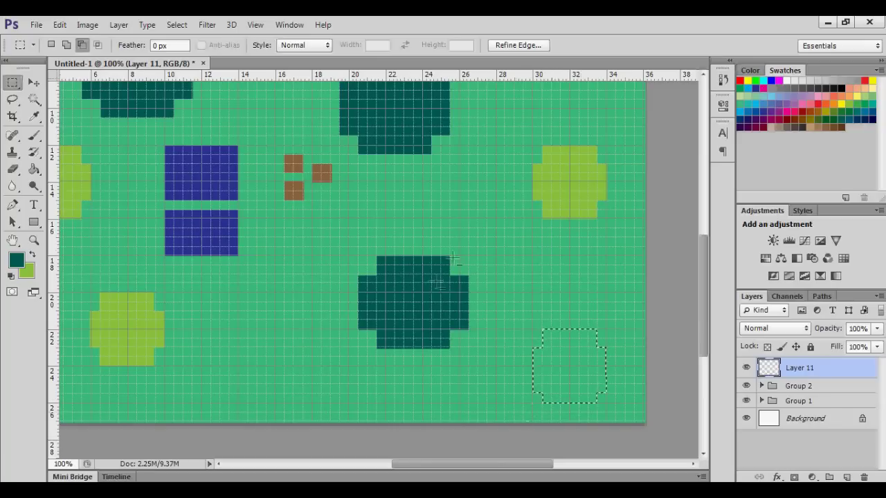
mouse_move(582, 364)
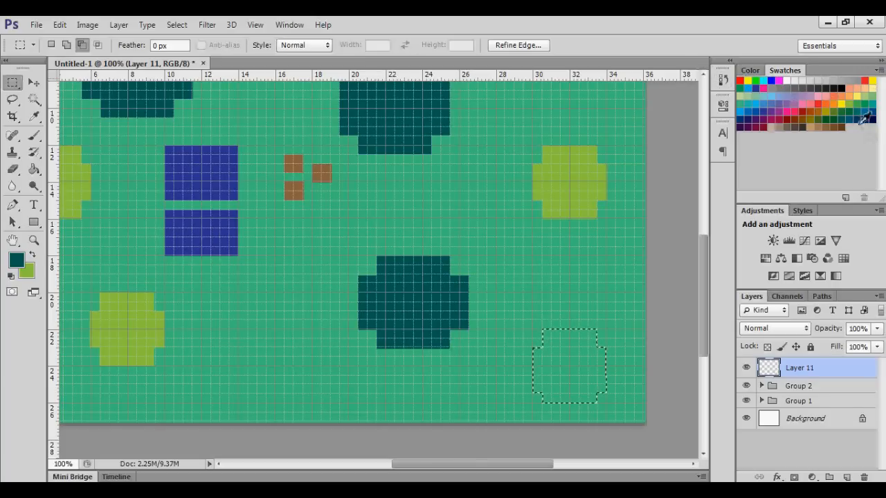
mouse_move(875, 108)
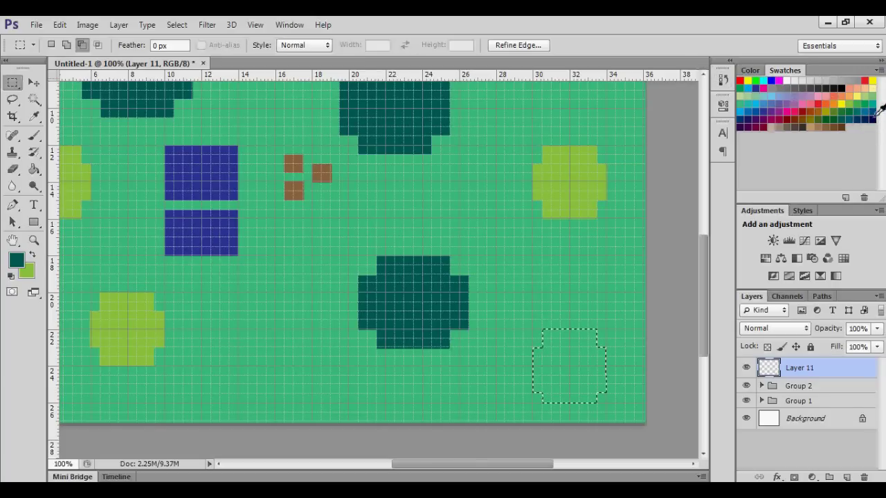
Step: Pick the blue swatch and fill the octagonal selection with the Paint Bucket
left_click(32, 172)
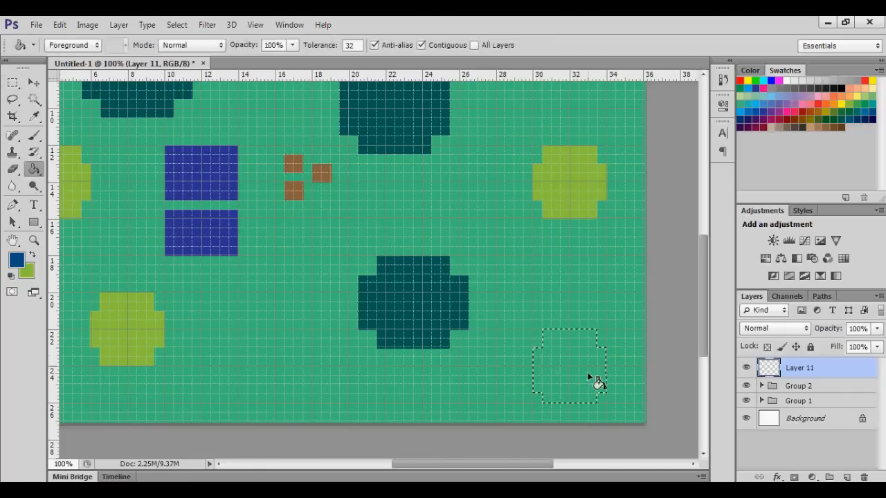
left_click(590, 375)
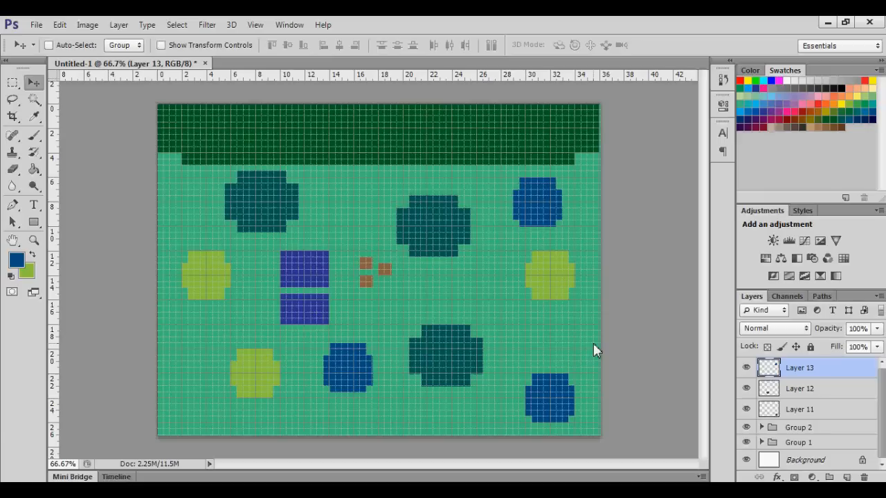
Step: Group Layers 11–13 into Group 3 and nudge the upper-right octagon into place
left_click(800, 410)
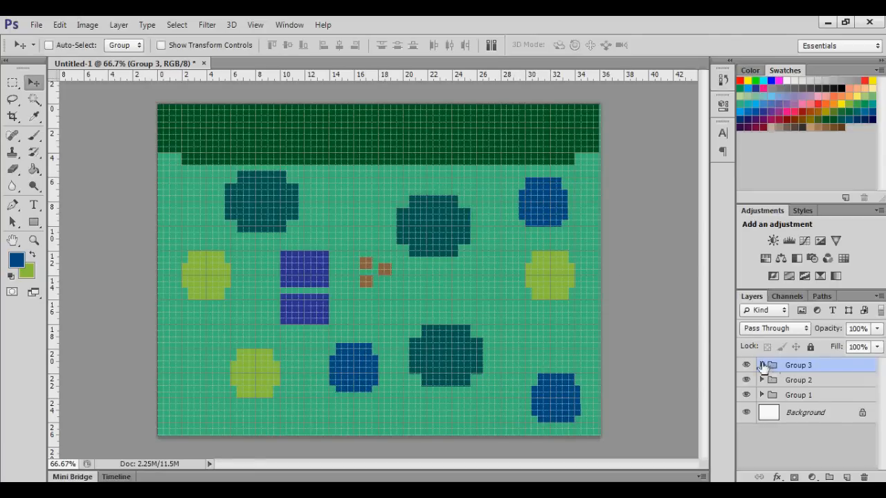
left_click(761, 366)
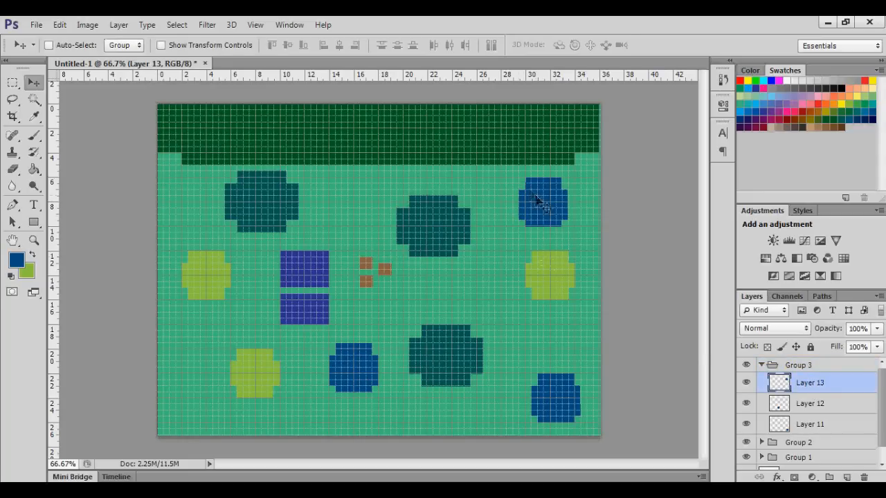
left_click_drag(542, 201, 540, 222)
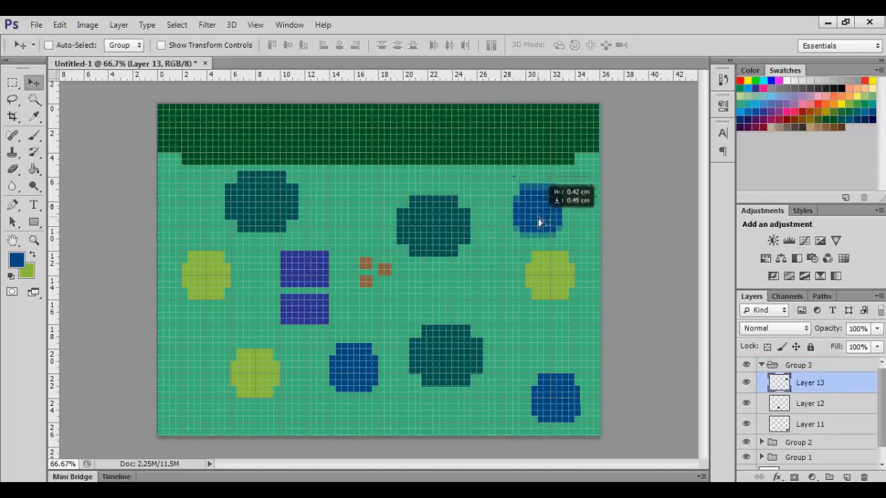